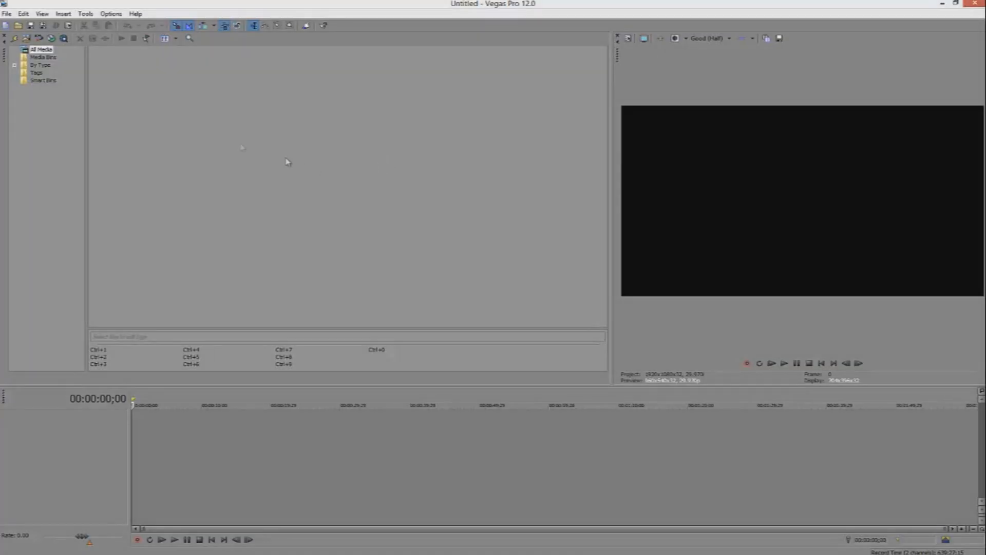
# Start a new project via File > New to reach the New Project settings.
pyautogui.click(7, 14)
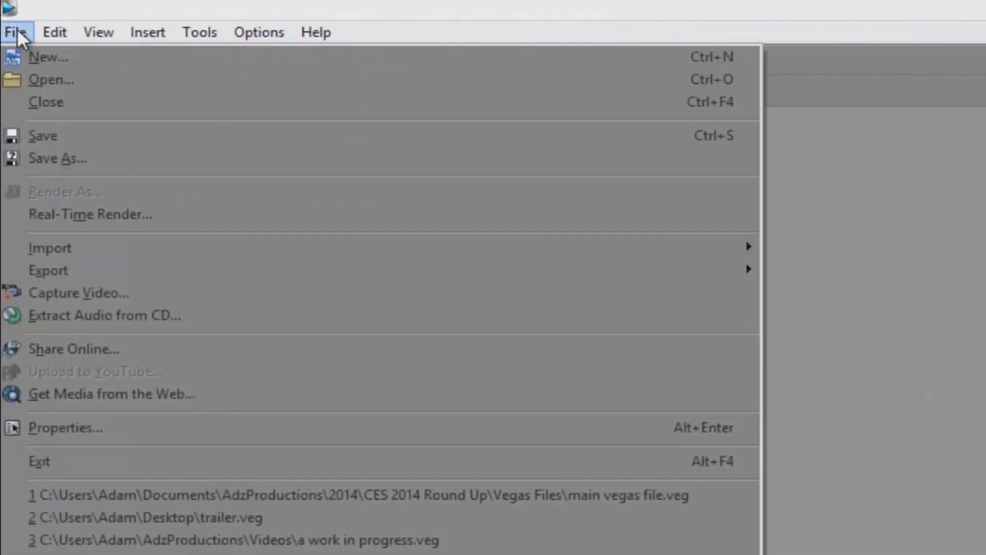
pyautogui.moveTo(48, 57)
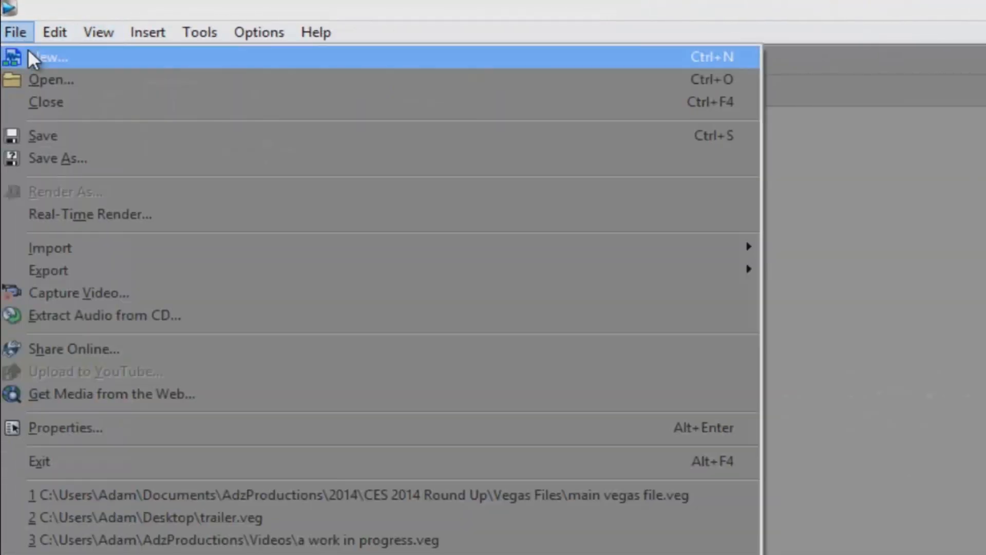
pyautogui.click(47, 56)
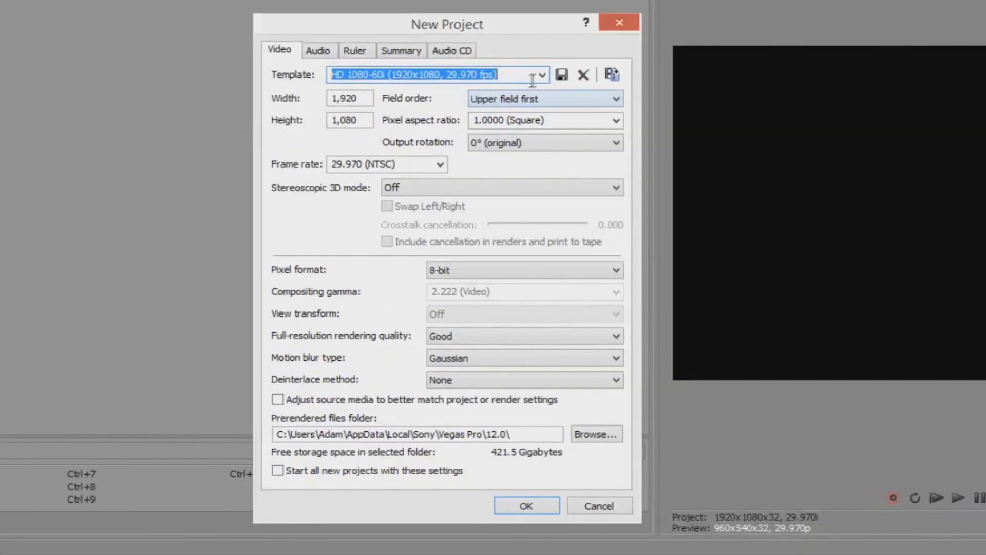
# Choose the HDV 720-30p template (1280x720, 29.970 fps) and confirm the new project.
pyautogui.click(539, 74)
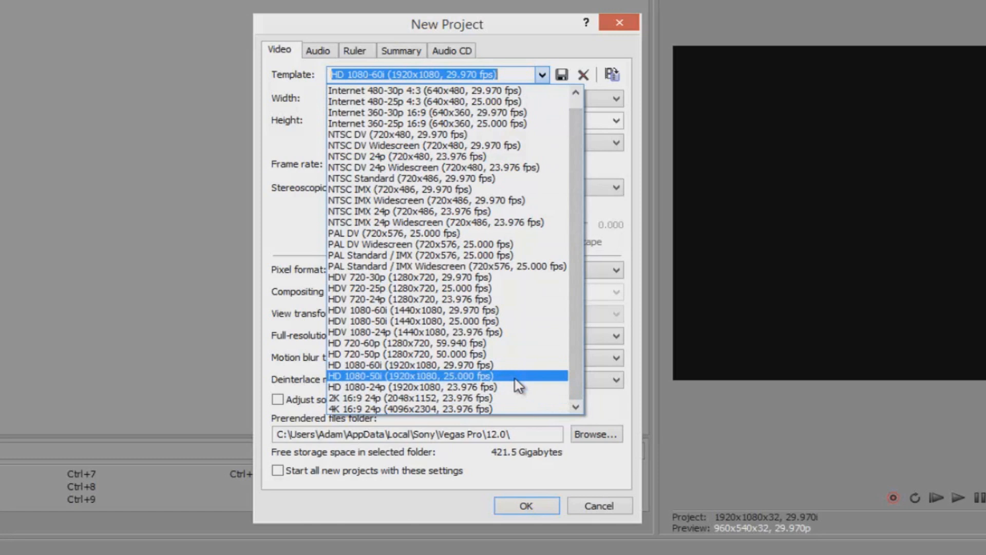
pyautogui.moveTo(500, 343)
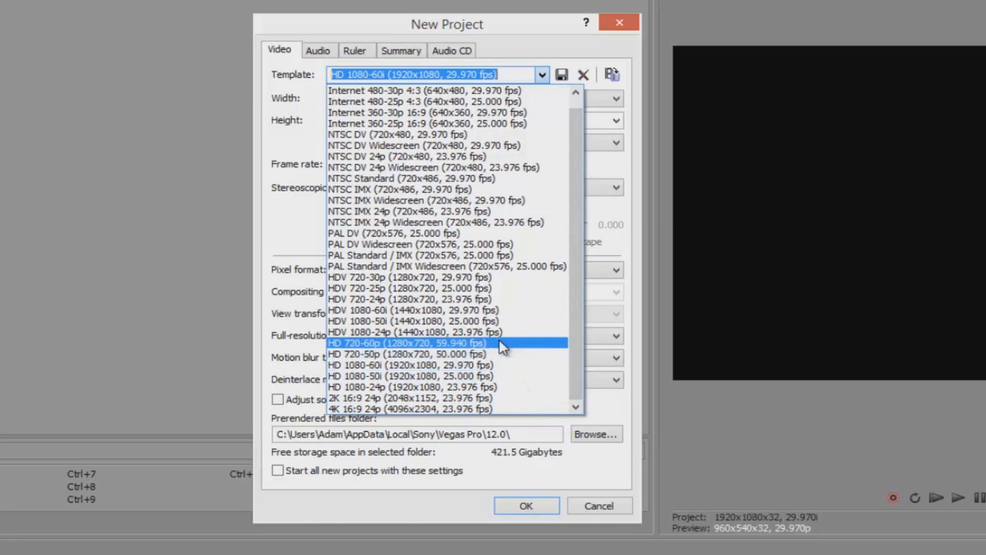
pyautogui.moveTo(468, 309)
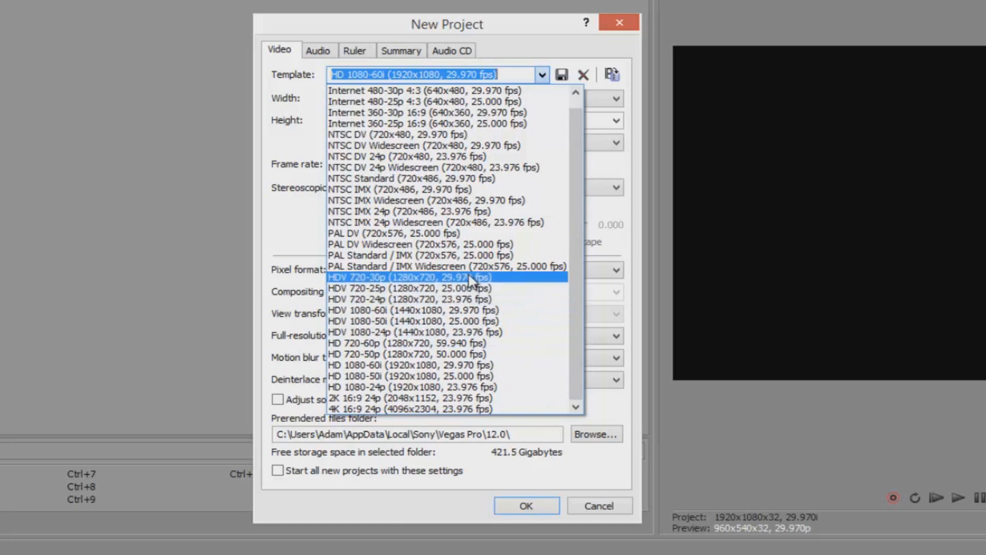
pyautogui.click(411, 277)
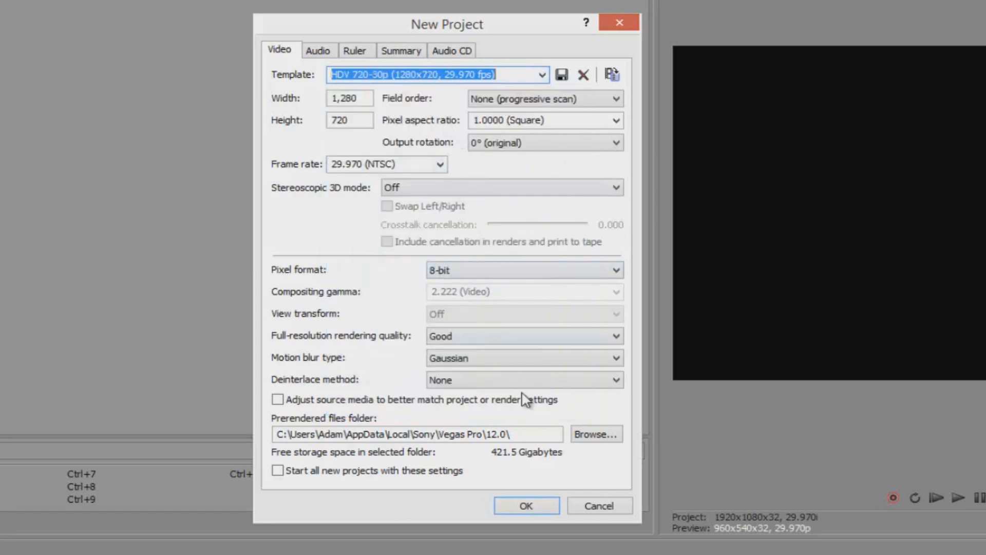
pyautogui.moveTo(526, 505)
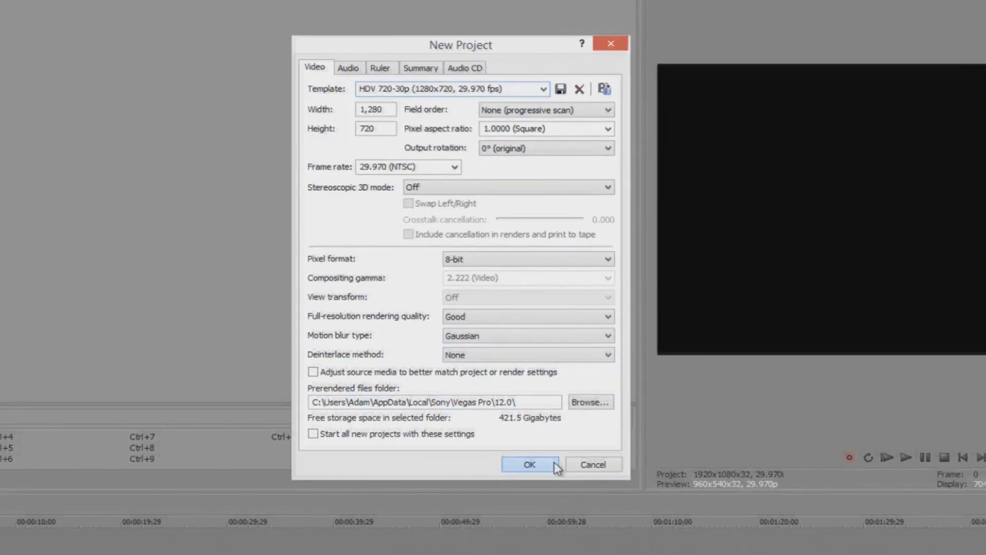
pyautogui.click(529, 465)
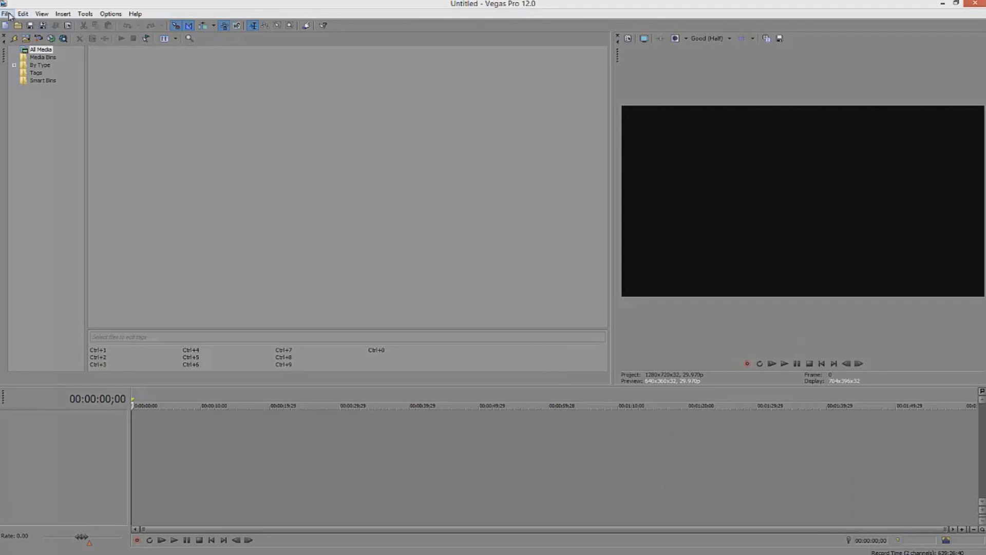
# Import the SANY0010.MP4 webcam clip from the Video folder into Project Media.
pyautogui.click(6, 13)
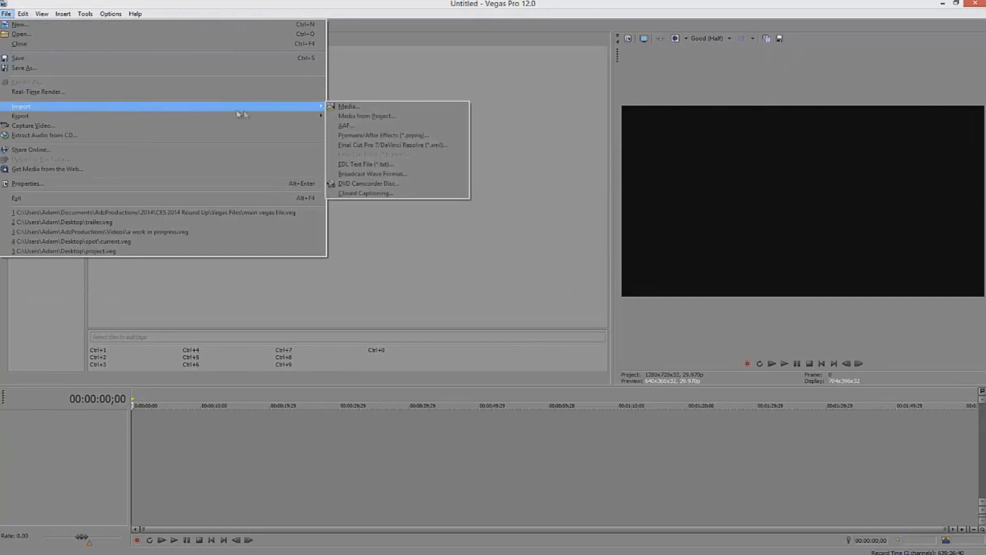
pyautogui.moveTo(350, 106)
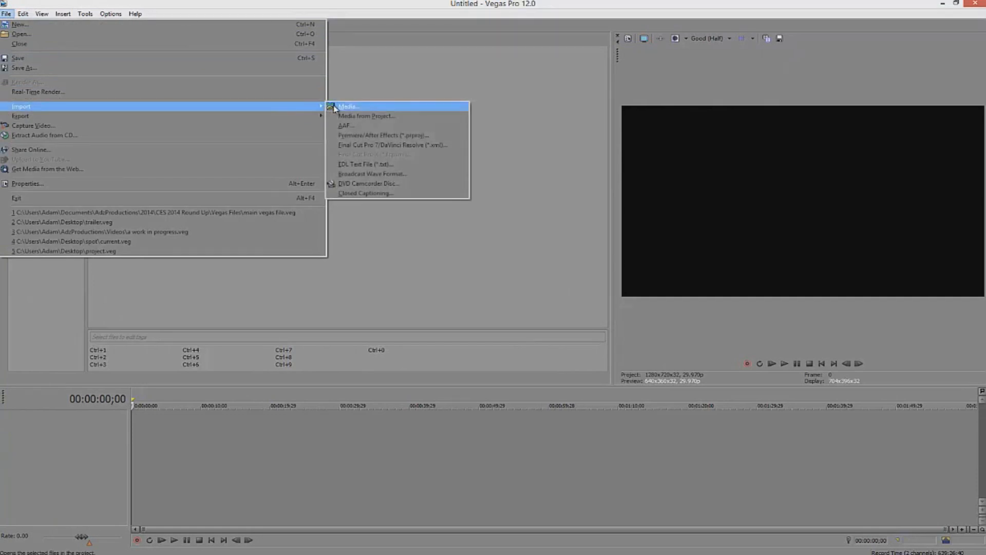
pyautogui.click(348, 106)
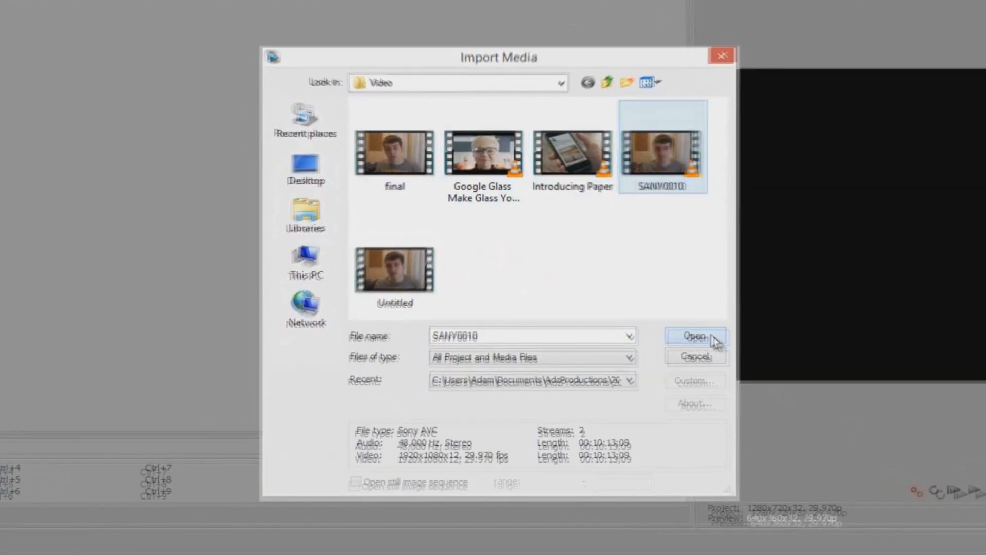
pyautogui.click(694, 335)
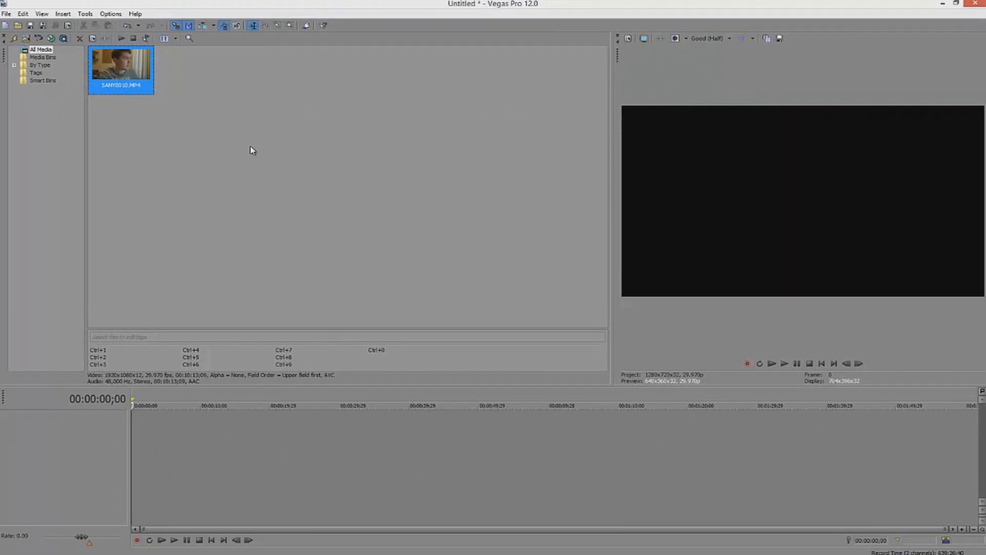
pyautogui.moveTo(122, 71)
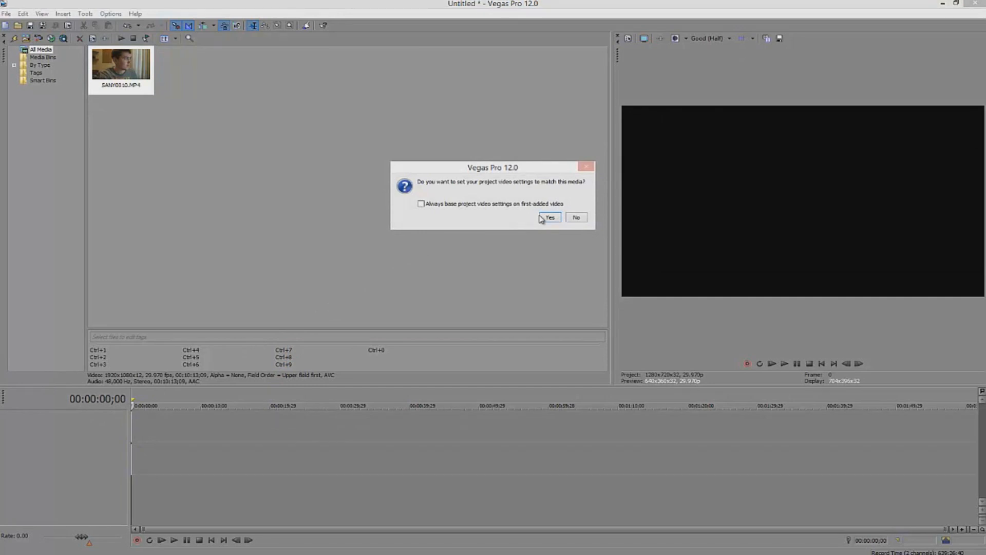
# Accept matching the project video settings to the SANY0010 clip (1920x1080).
pyautogui.click(548, 217)
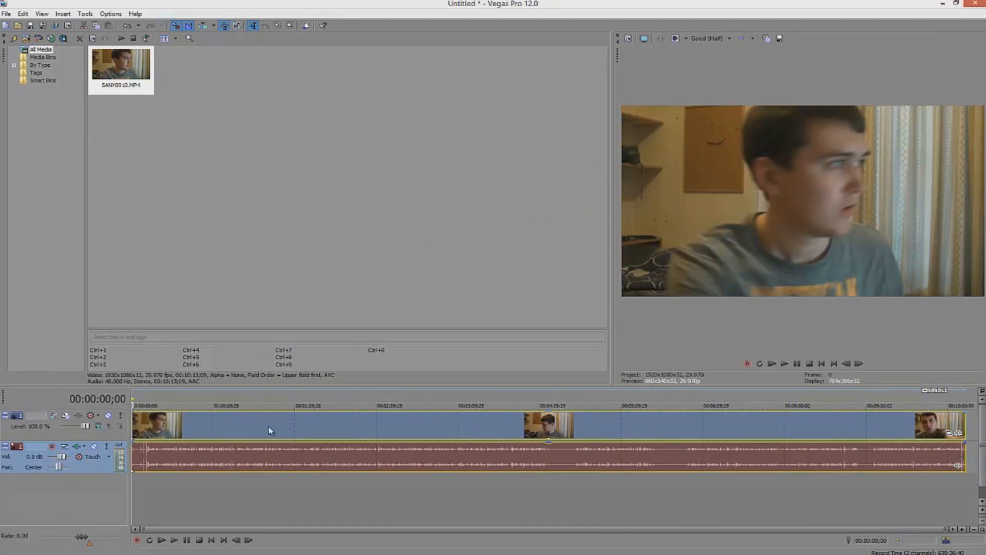
# Untick Maintain aspect ratio in the SANY0010 video event's properties and apply it.
pyautogui.rightClick(269, 431)
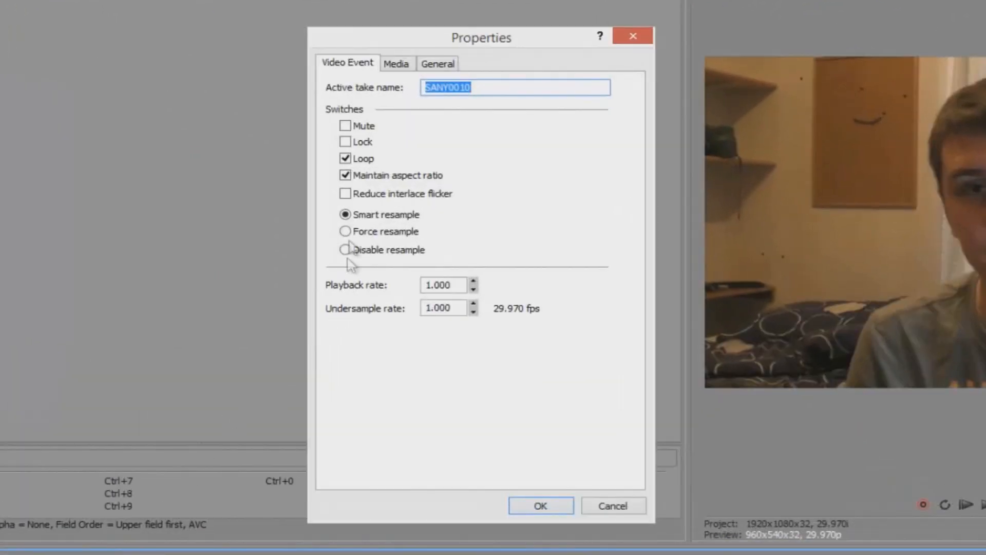
pyautogui.click(345, 174)
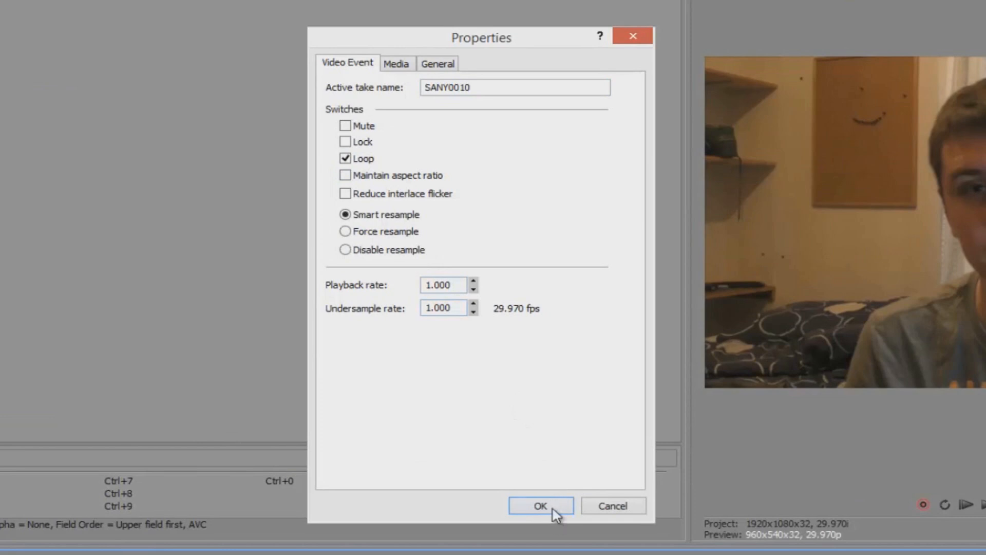
pyautogui.click(540, 505)
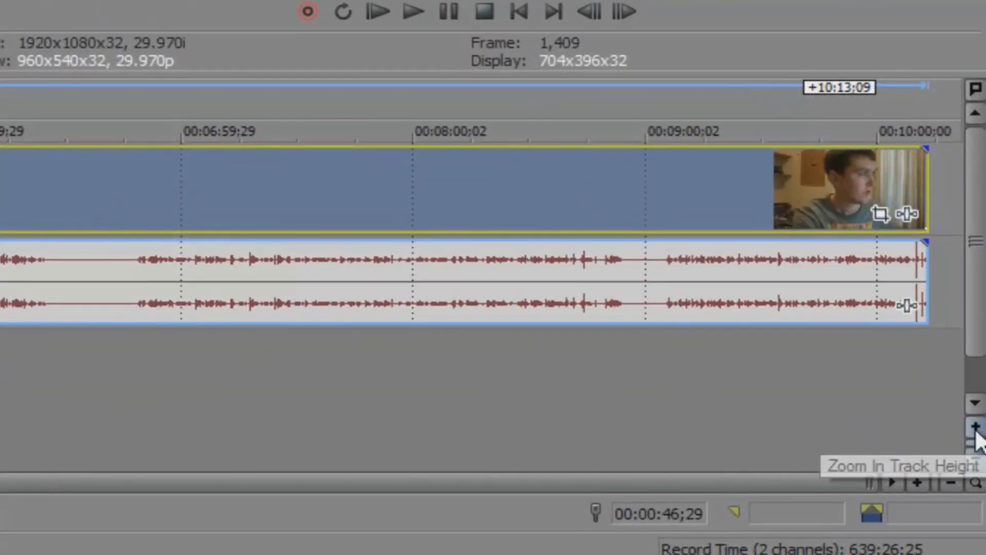
# Adjust the timeline track height, taller twice then slightly shorter.
pyautogui.click(973, 427)
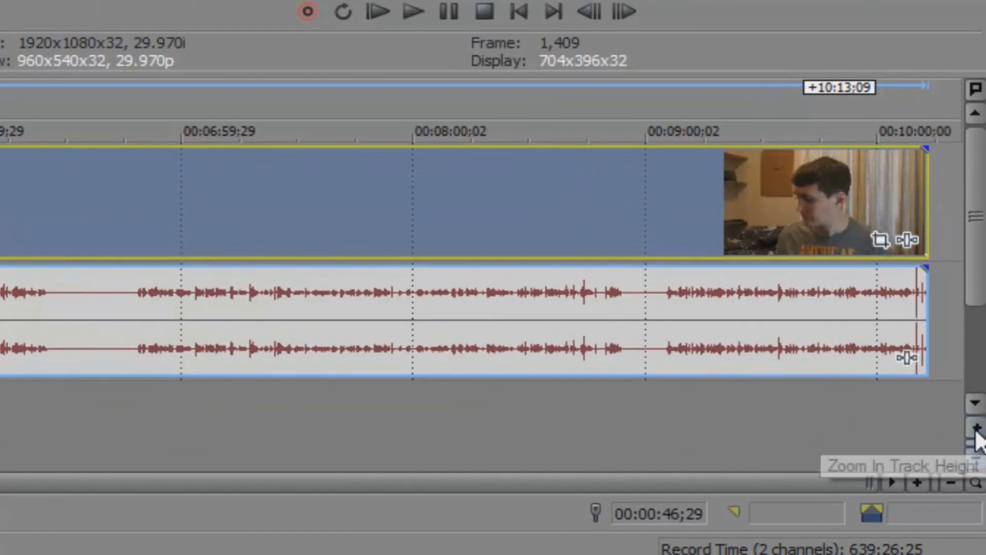
pyautogui.click(974, 432)
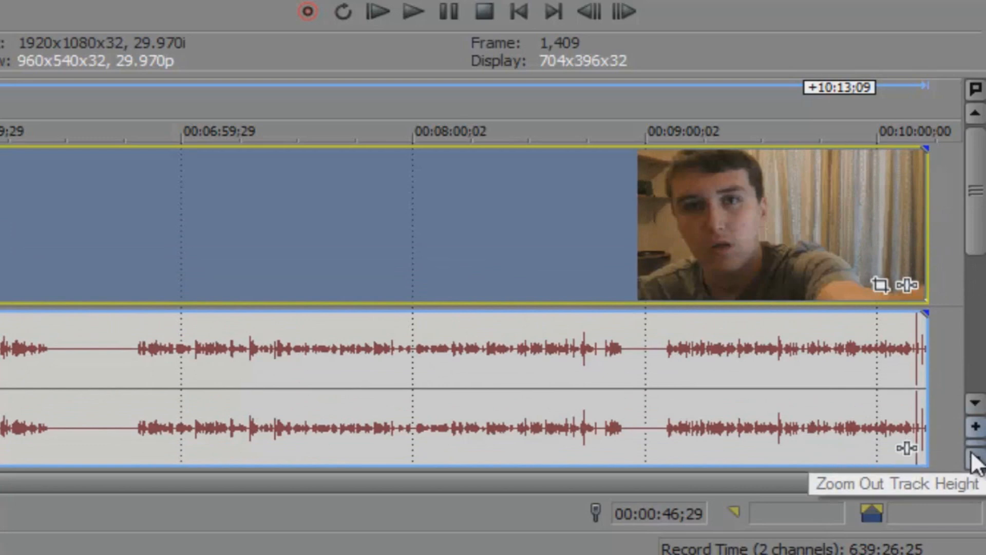
pyautogui.click(974, 463)
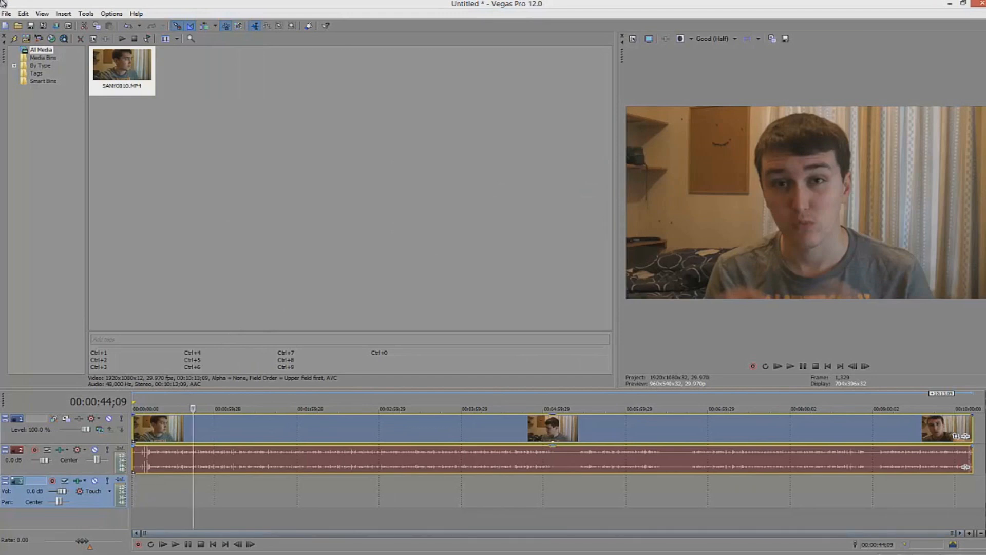
# Import 515762_Midnight-Rush.mp3 from the Video Components folder and drop it on an audio track.
pyautogui.click(6, 13)
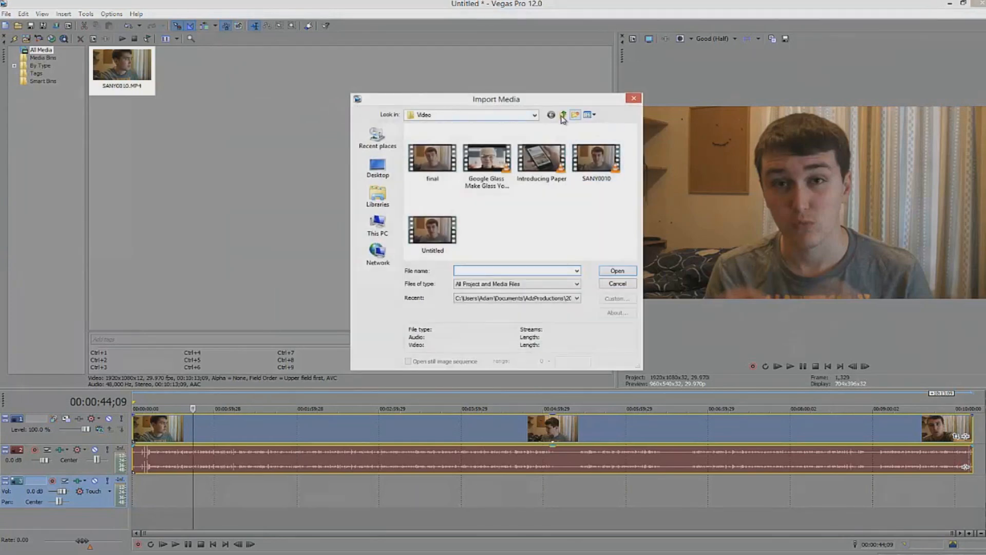
pyautogui.click(562, 114)
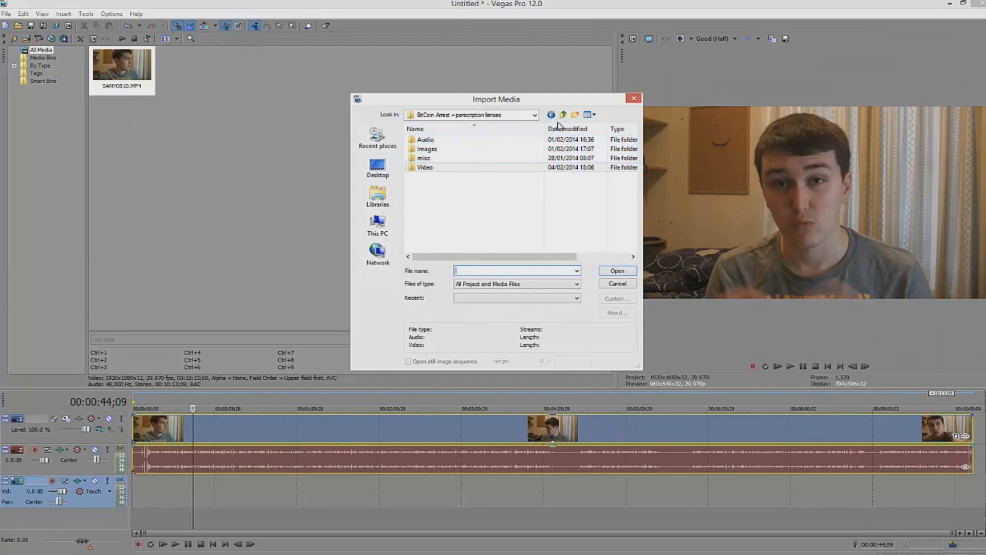
pyautogui.click(562, 114)
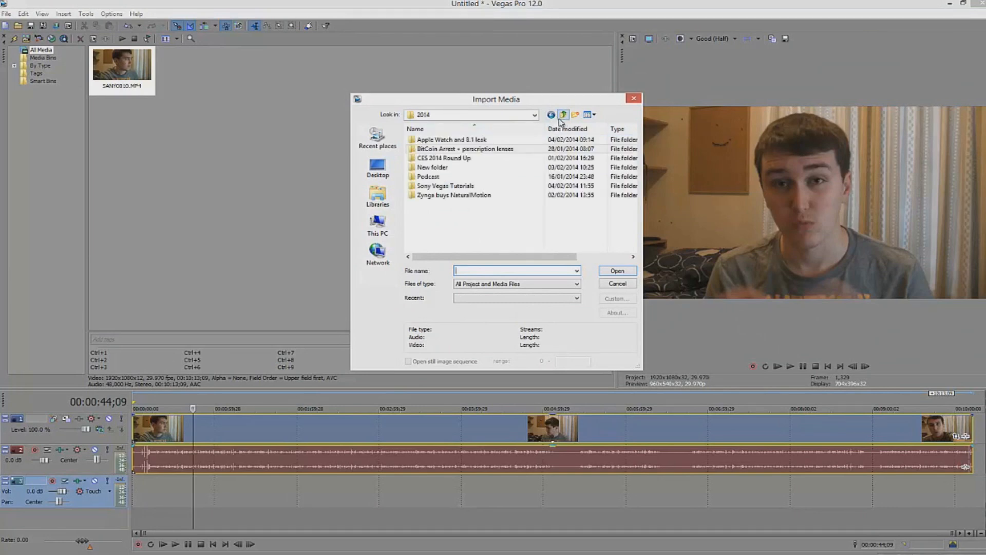
pyautogui.click(563, 114)
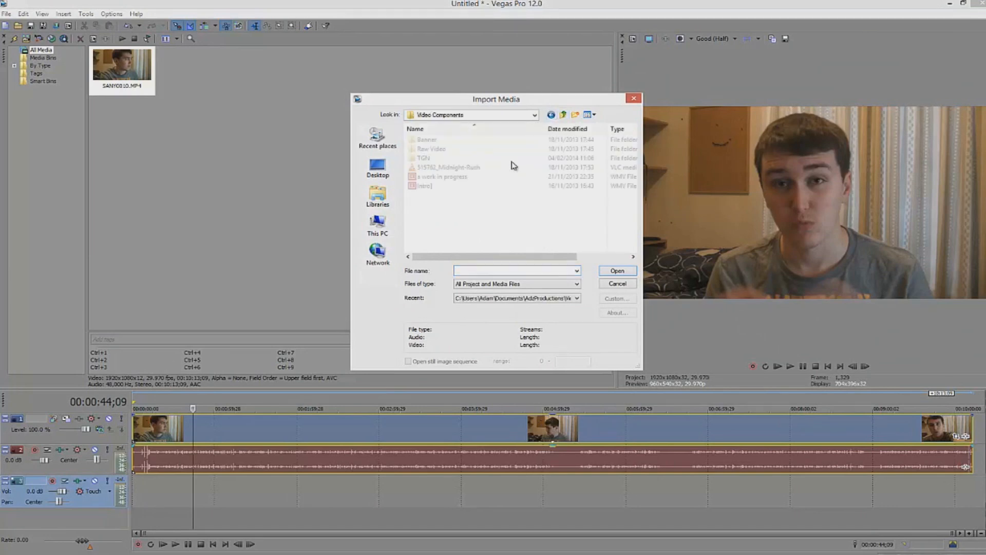
pyautogui.click(448, 166)
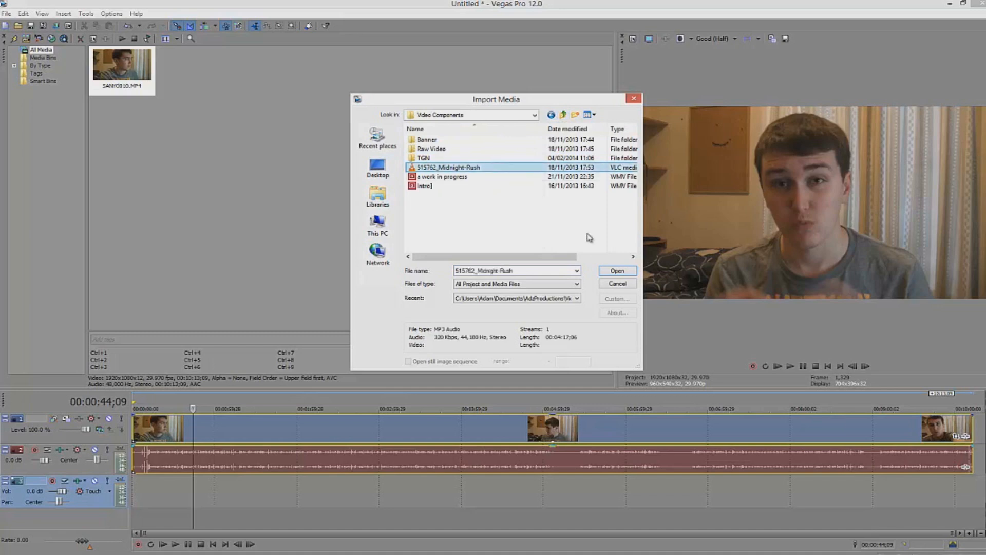
pyautogui.click(616, 270)
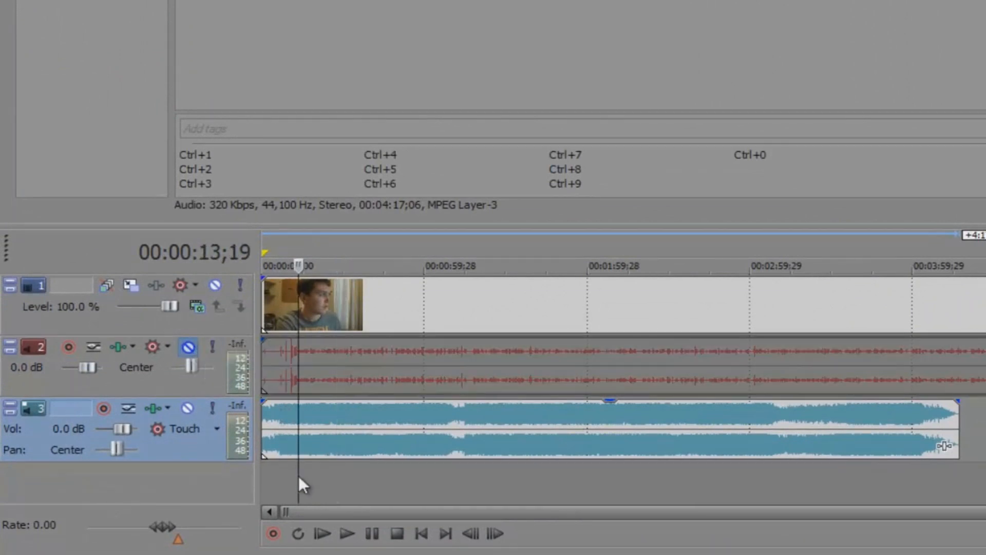
pyautogui.click(348, 533)
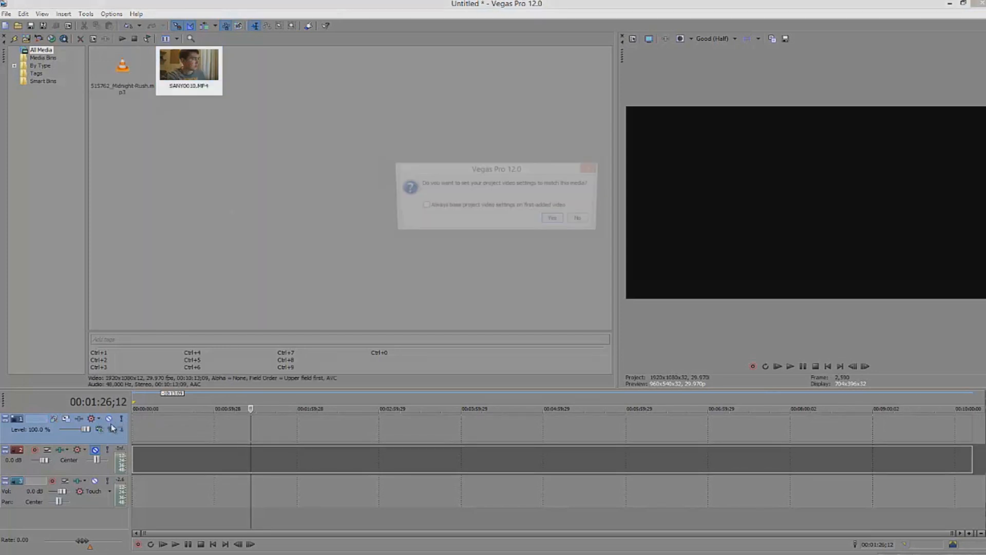
# Answer the match-project-settings prompt and start another media import.
pyautogui.click(552, 218)
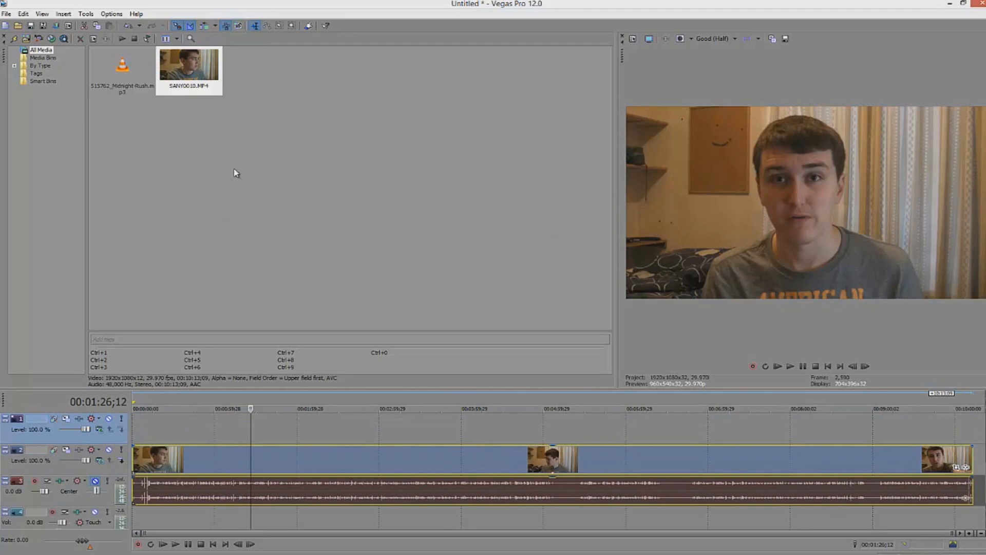
pyautogui.click(6, 13)
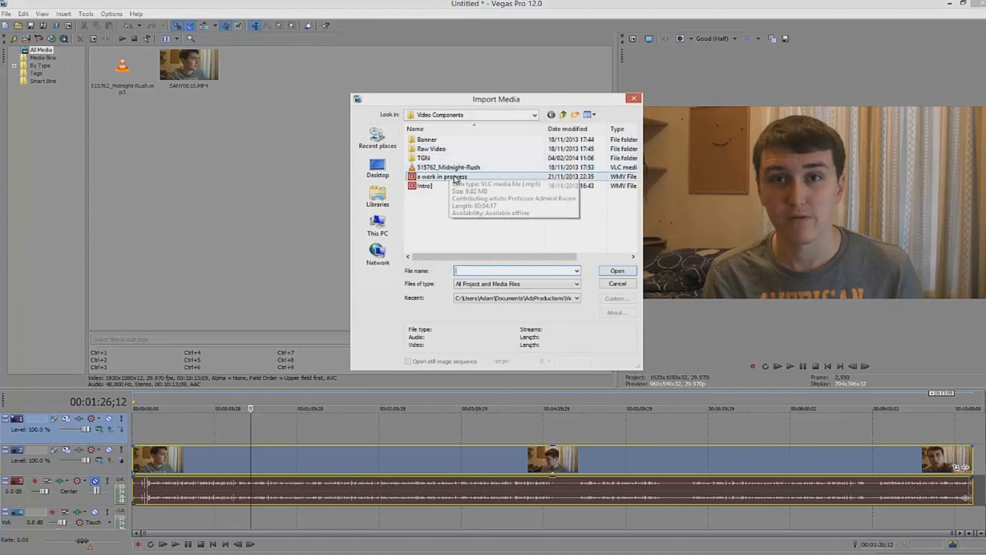
# Import an MVI monitor clip from Raw Video > Dell Monitor.
pyautogui.doubleClick(431, 148)
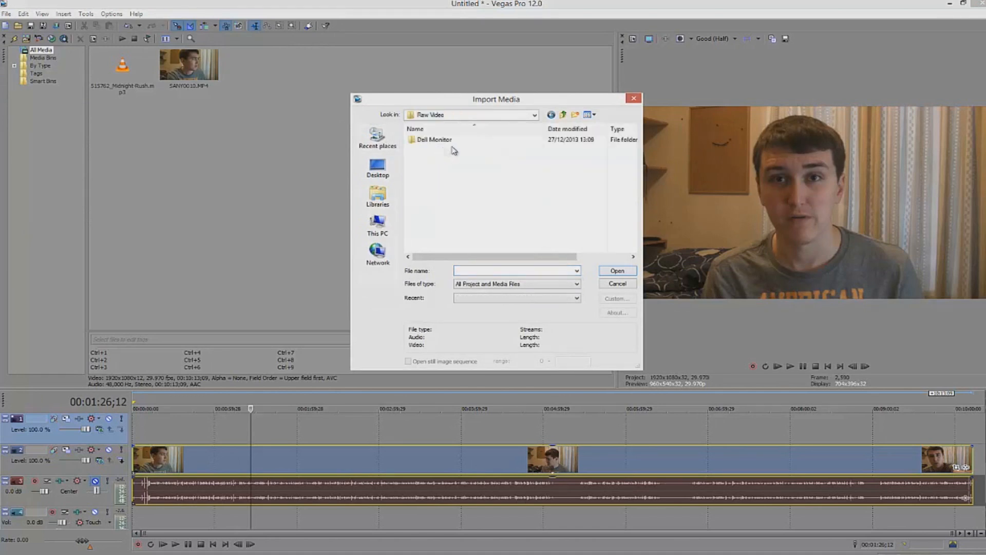
pyautogui.doubleClick(433, 138)
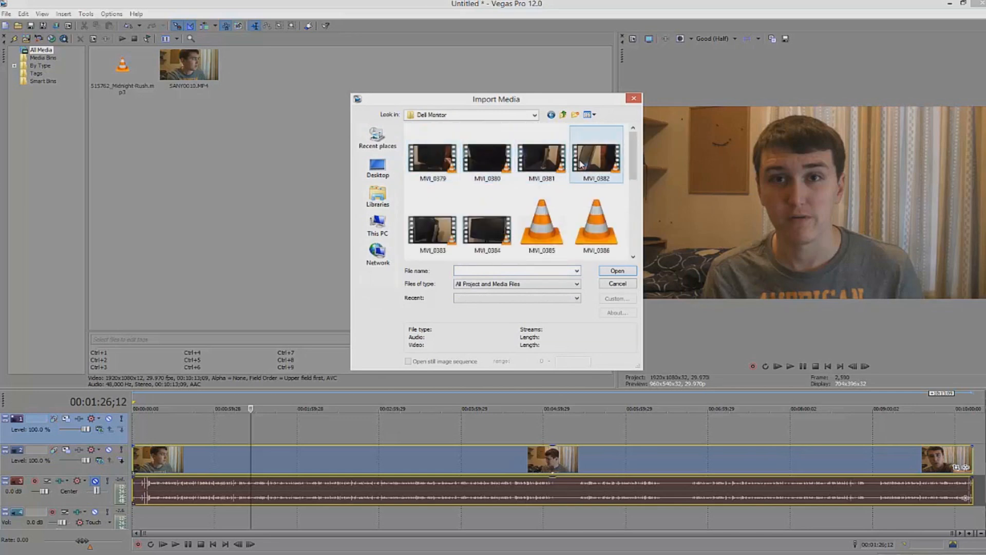
pyautogui.click(616, 271)
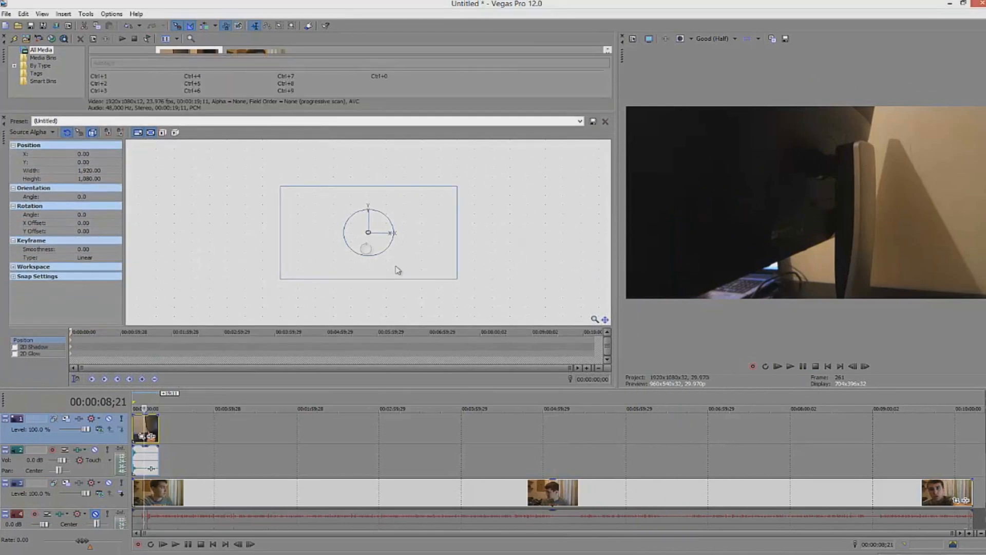
# Shrink the monitor clip in Event Pan/Crop and position it as an upper-right picture-in-picture overlay.
pyautogui.moveTo(364, 249); pyautogui.dragTo(373, 246)
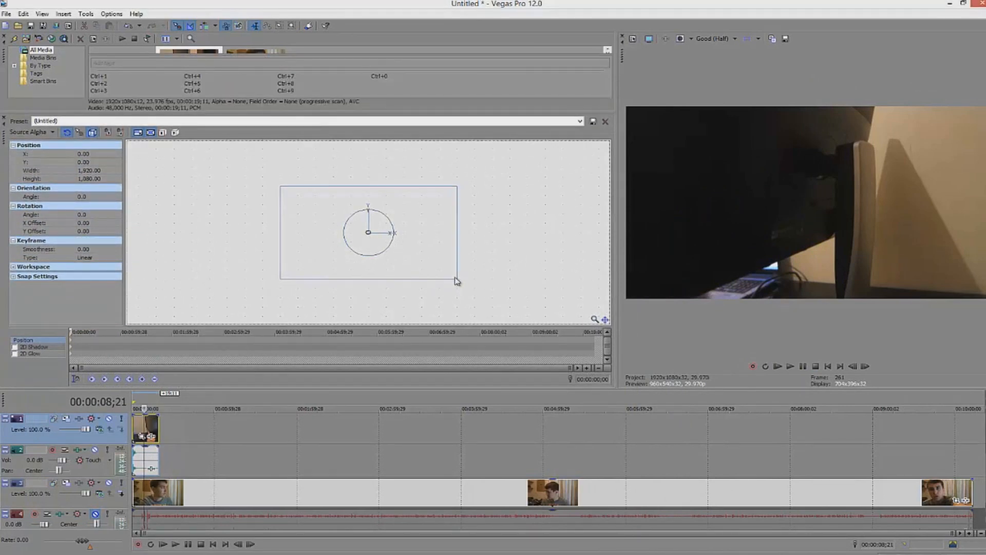
pyautogui.moveTo(456, 279); pyautogui.dragTo(428, 264)
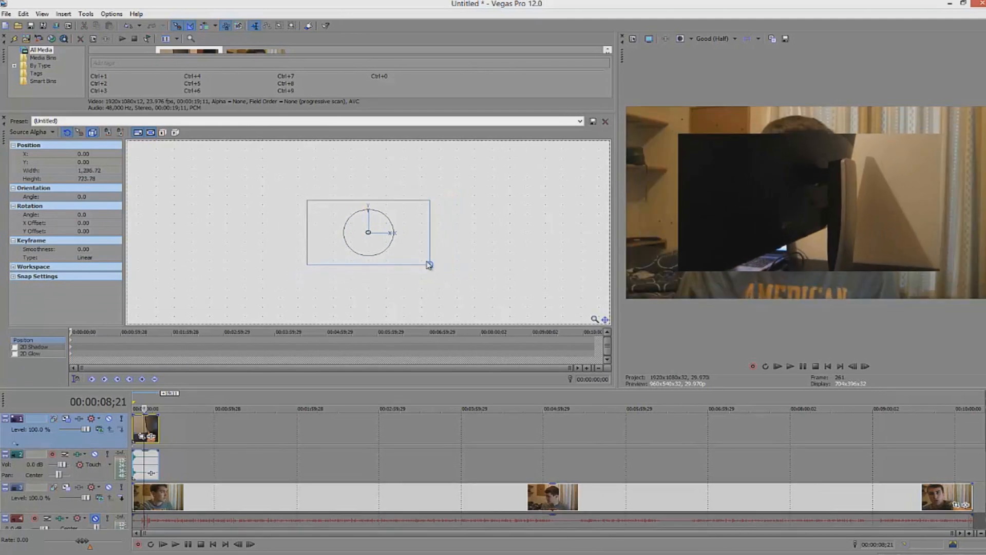
pyautogui.moveTo(428, 264); pyautogui.dragTo(409, 254)
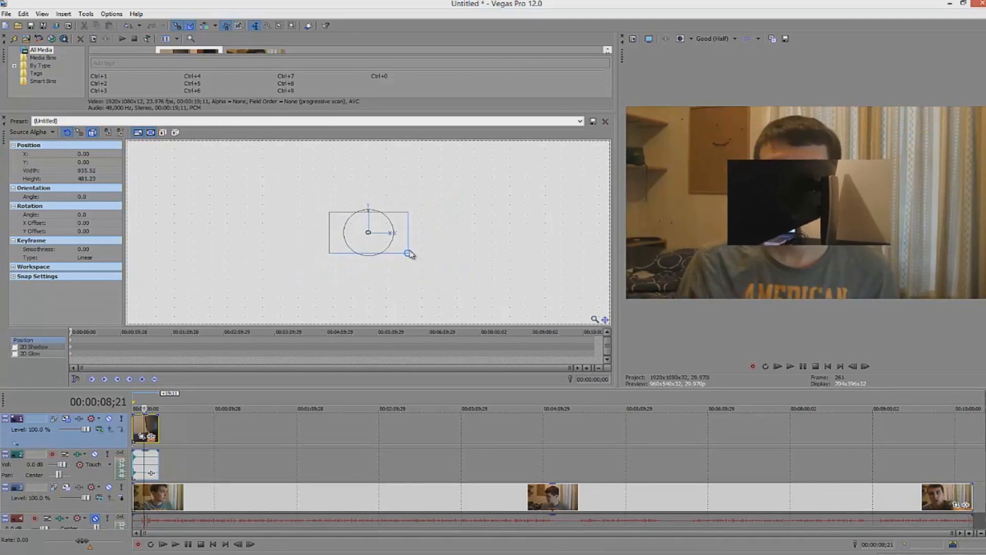
pyautogui.moveTo(409, 254); pyautogui.dragTo(385, 239)
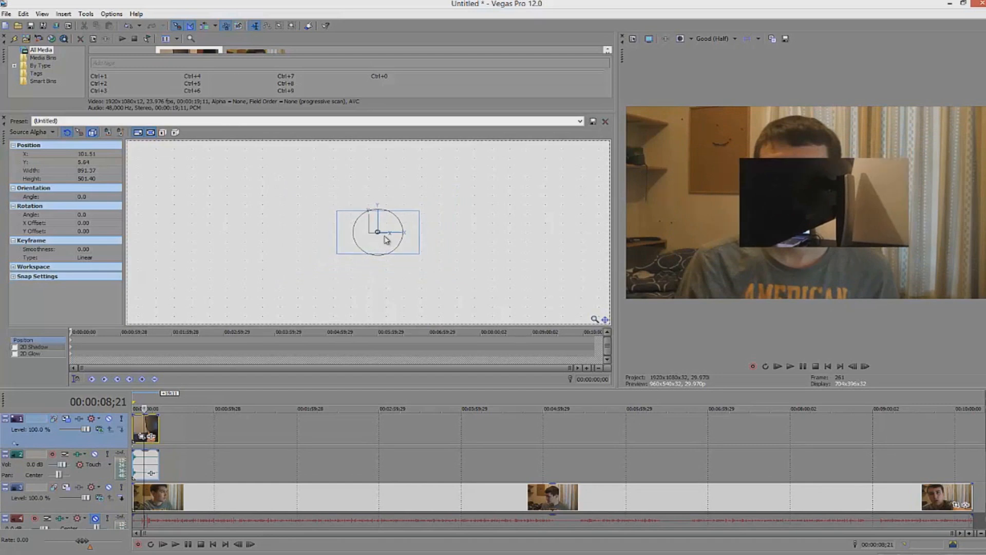
pyautogui.moveTo(377, 231); pyautogui.dragTo(407, 214)
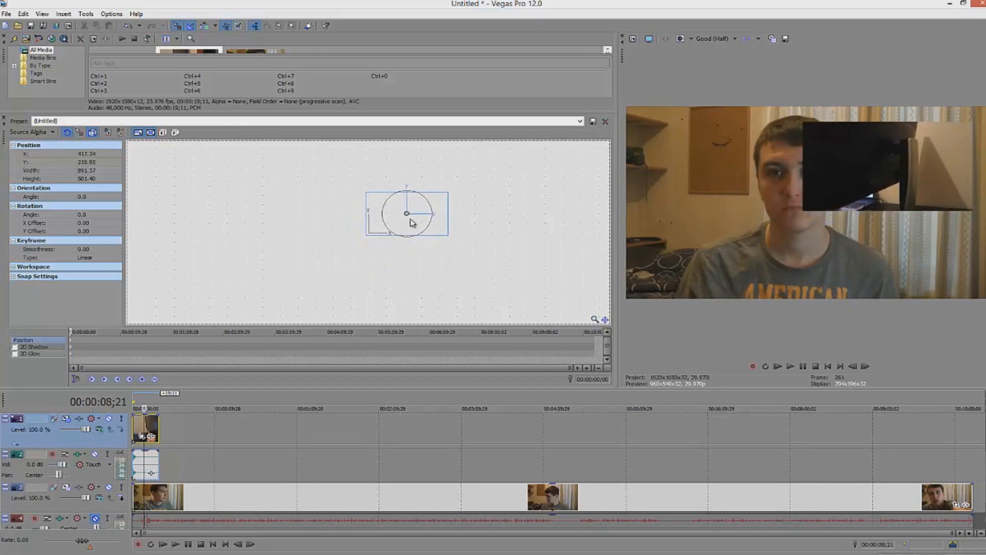
pyautogui.moveTo(407, 213); pyautogui.dragTo(395, 212)
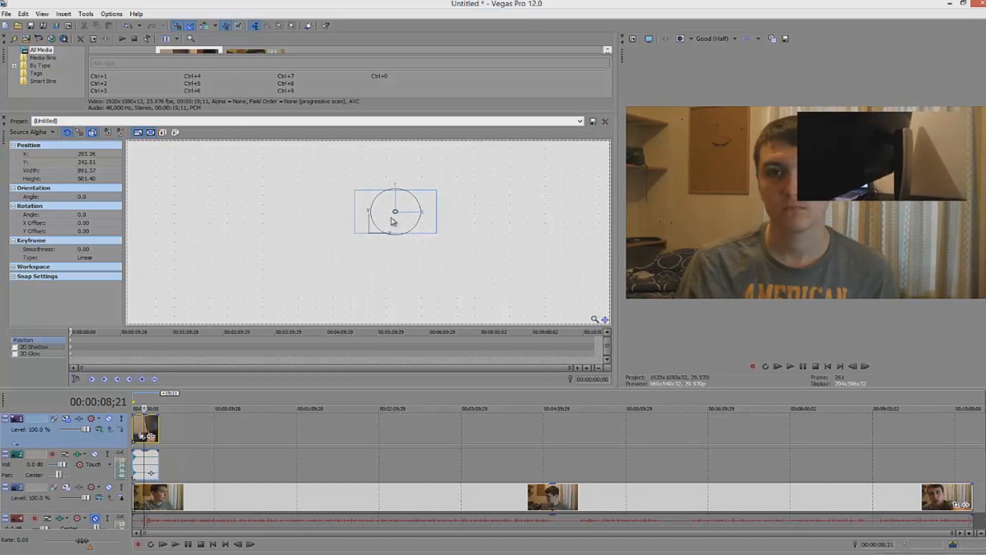
pyautogui.moveTo(394, 210); pyautogui.dragTo(321, 206)
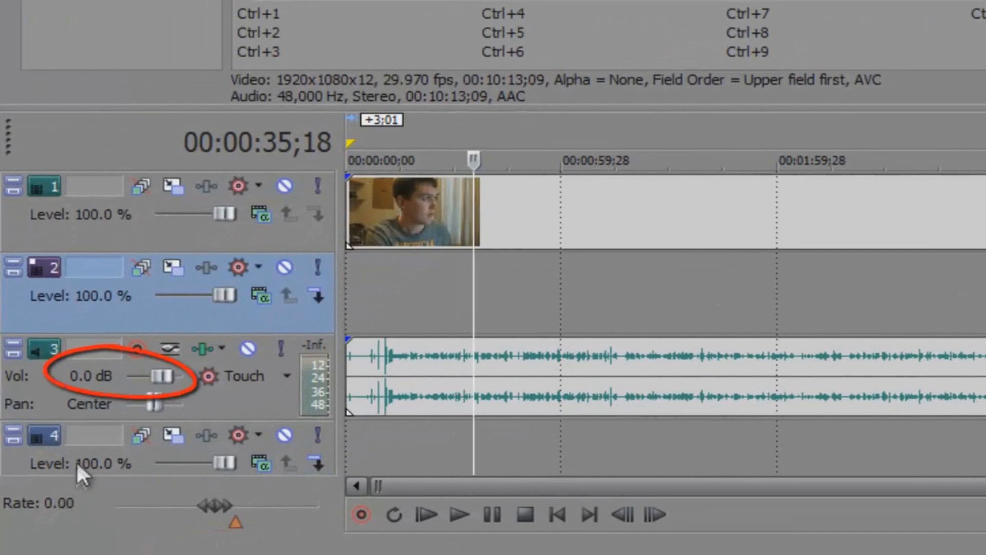
pyautogui.moveTo(164, 382)
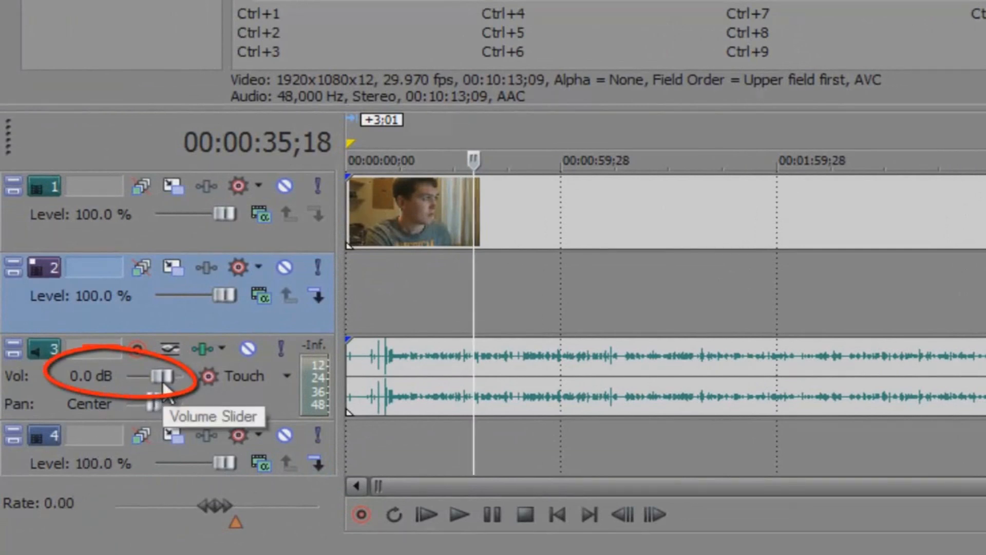
# Sweep track 3's Vol slider down and up, settling it back near 0.0 dB.
pyautogui.moveTo(164, 376); pyautogui.dragTo(139, 376)
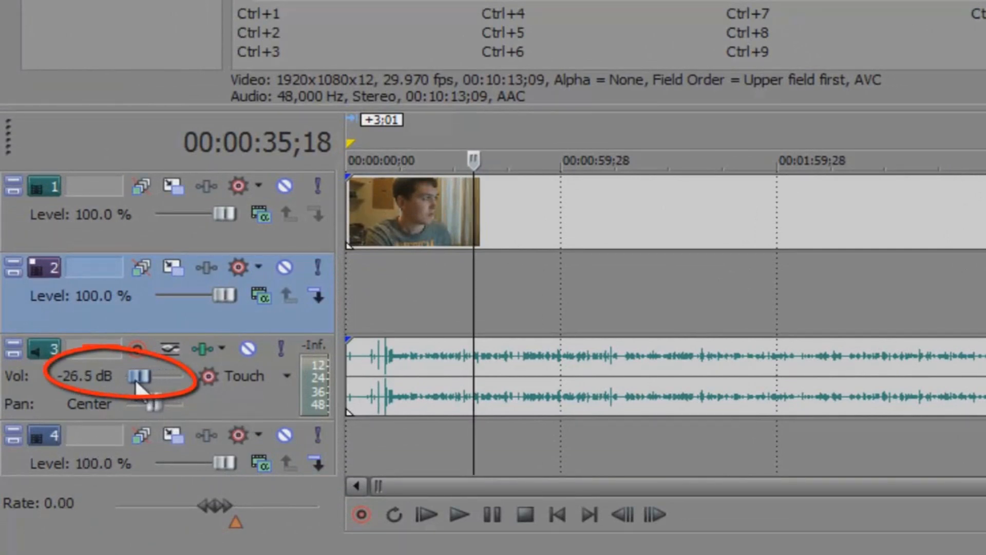
pyautogui.moveTo(138, 376); pyautogui.dragTo(179, 376)
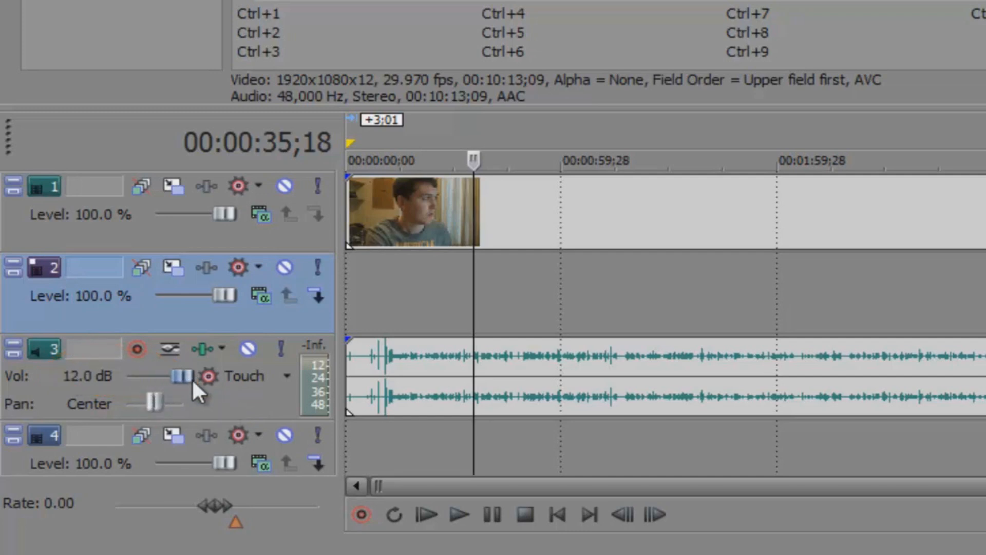
pyautogui.moveTo(183, 376); pyautogui.dragTo(133, 376)
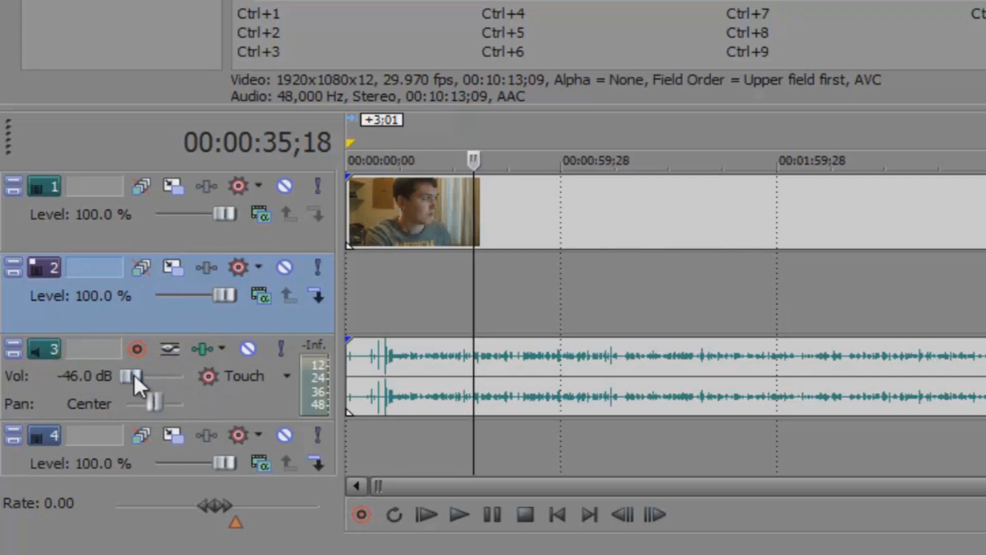
pyautogui.moveTo(133, 376); pyautogui.dragTo(169, 375)
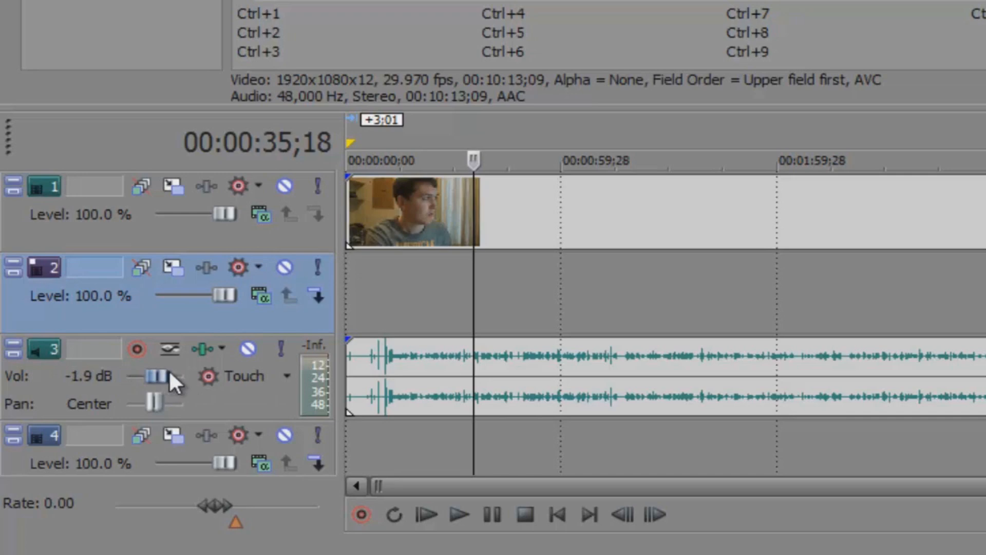
pyautogui.moveTo(157, 376); pyautogui.dragTo(166, 376)
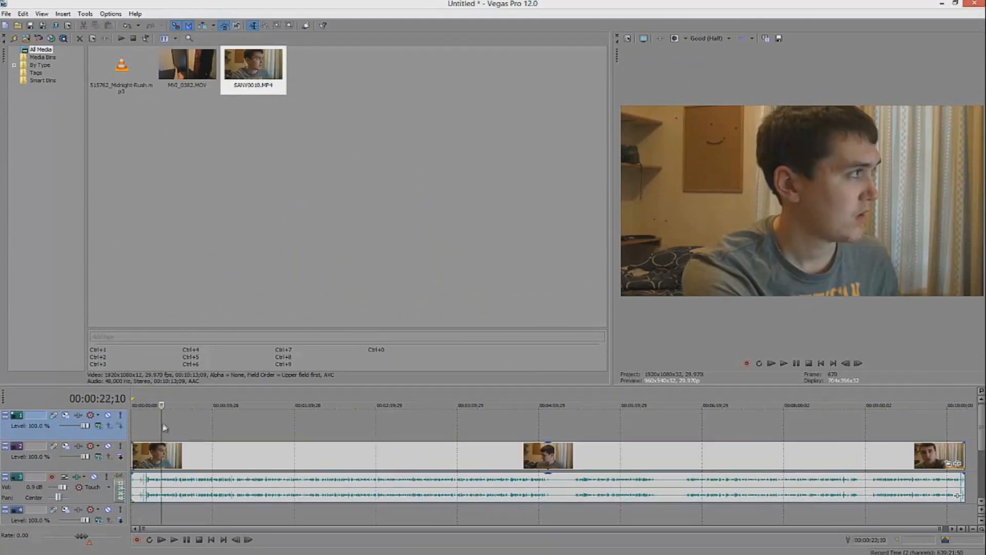
# Bring up the top video track's context menu to reach Insert Text Media.
pyautogui.rightClick(162, 428)
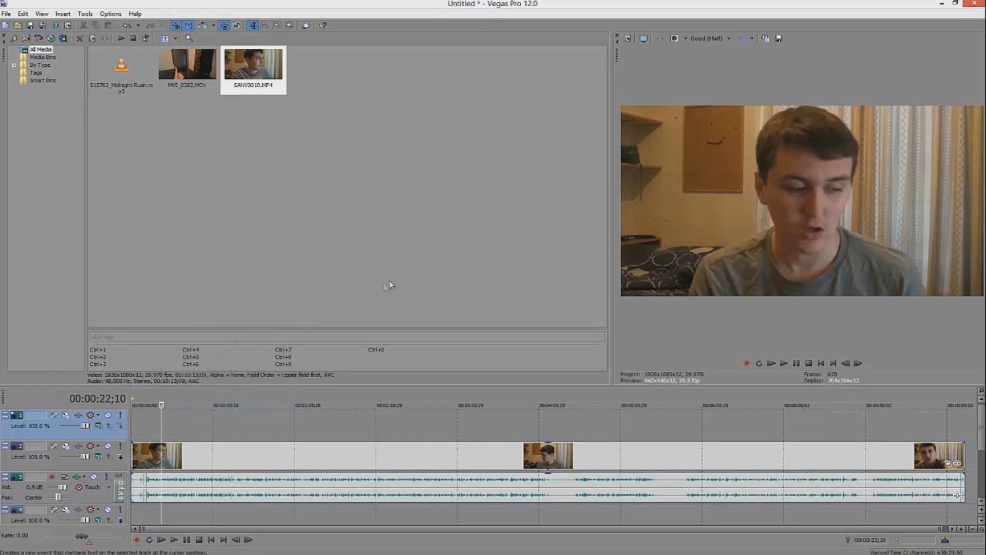
pyautogui.moveTo(228, 432)
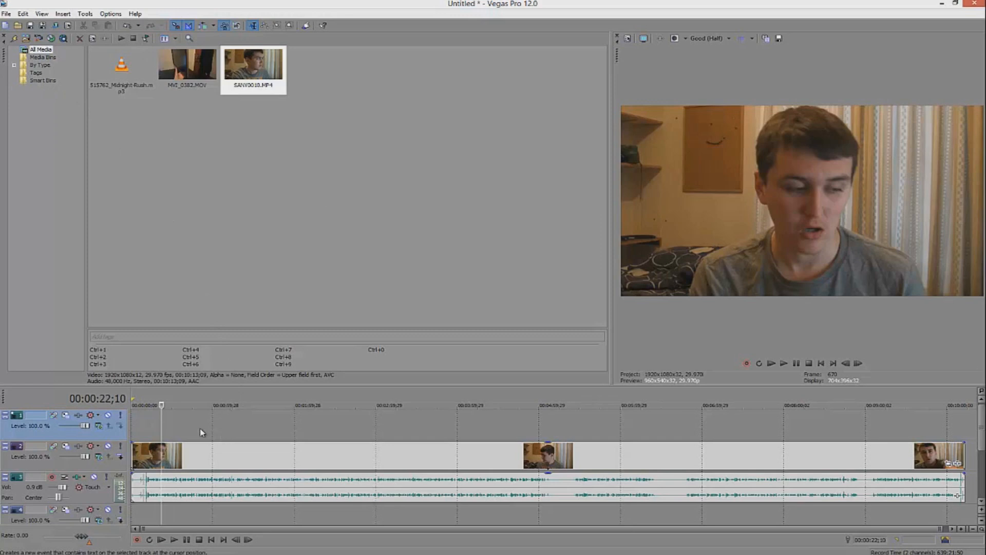
pyautogui.moveTo(211, 423)
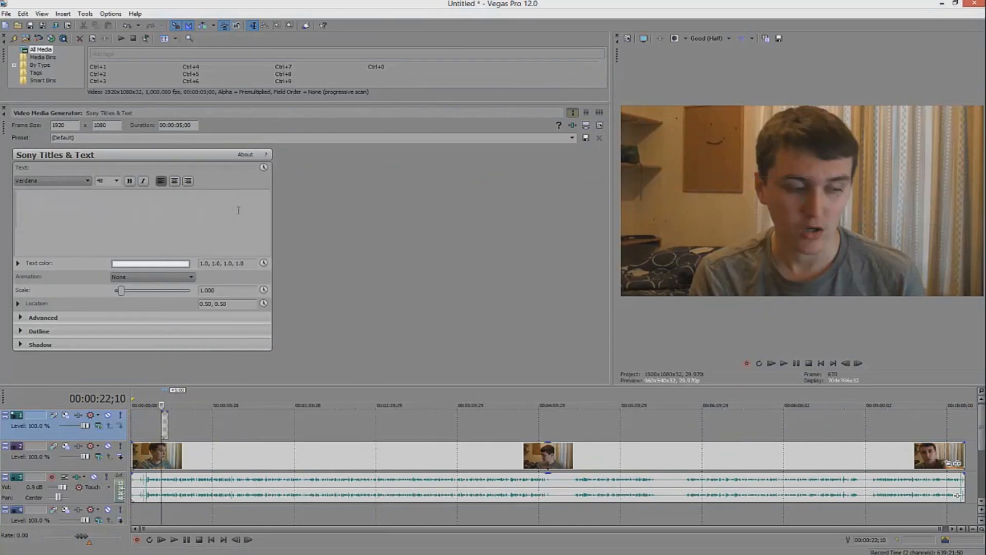
# Enter the title text 'TESTIN' in the Sony Titles & Text box.
pyautogui.write('T')
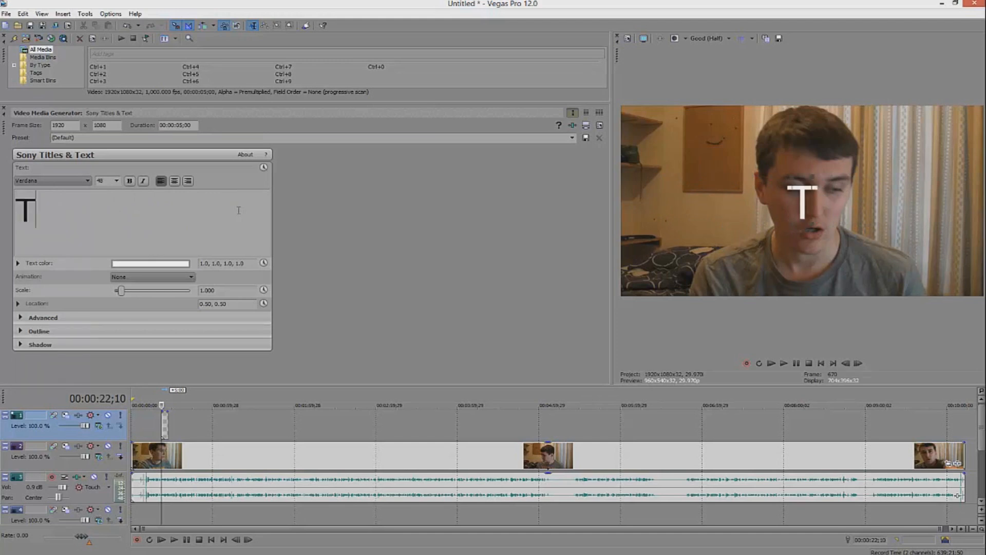
pyautogui.write('TESTIN')
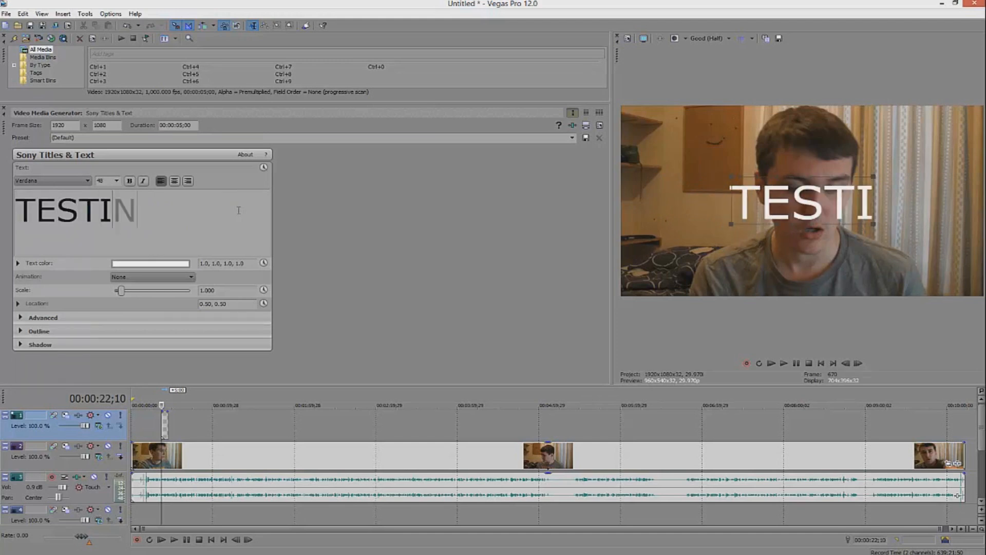